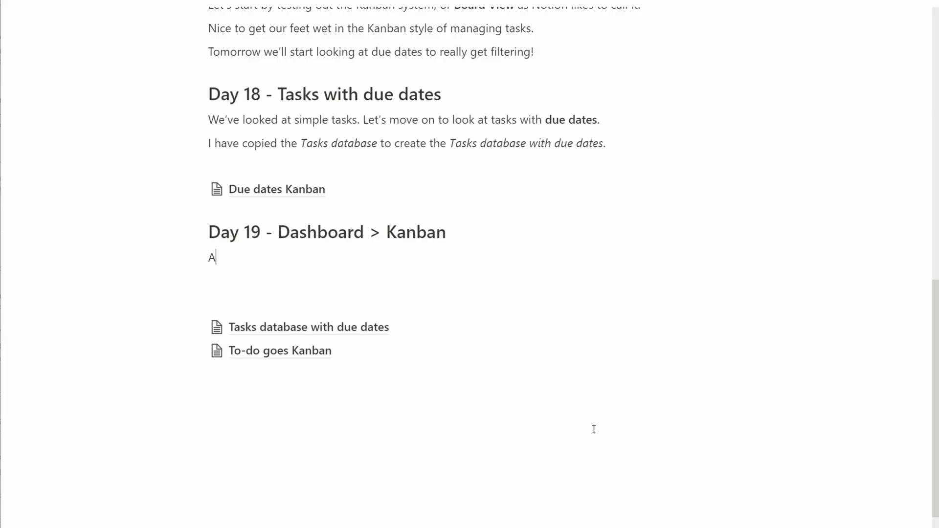
# Step: Write the Day 19 intro about pausing after date formulas to build a better-than-Kanban dashboard
pyautogui.write('fter looking at due dates,')
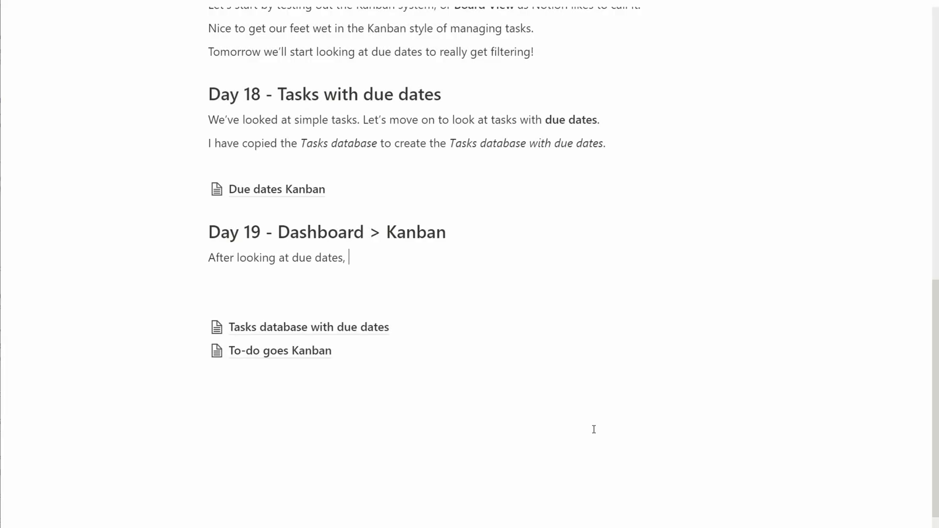
pyautogui.write('overdue tasks, and advanced date calculati')
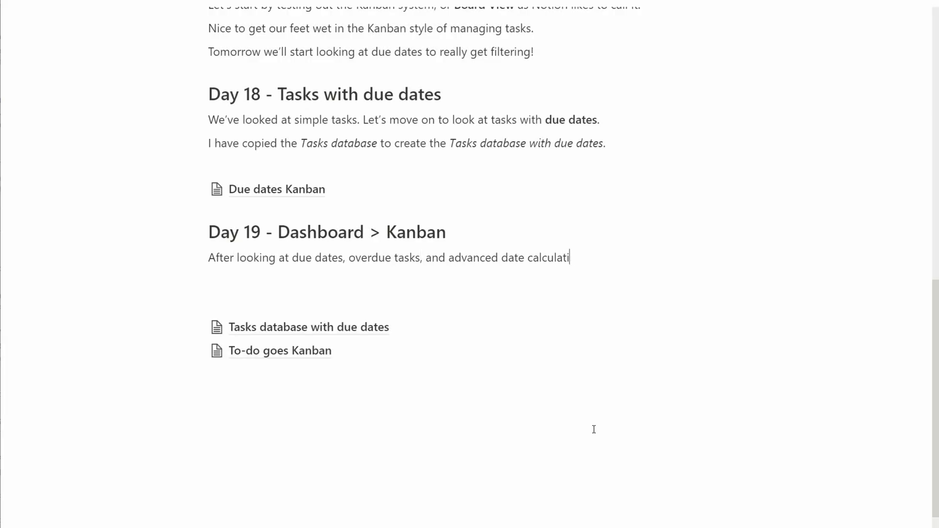
pyautogui.write("on formulas, let's take a day off to focus on presentation.")
pyautogui.write('Can we create a custom')
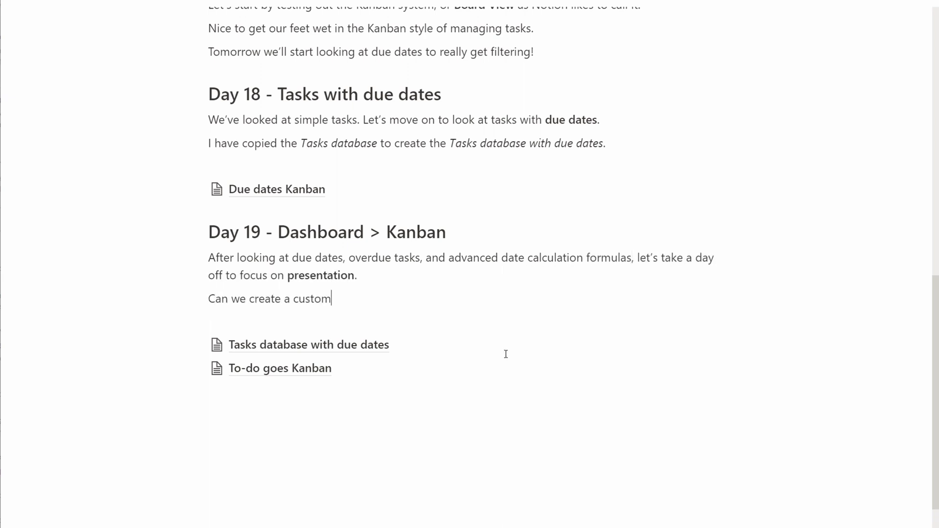
pyautogui.write('dashboard that improve')
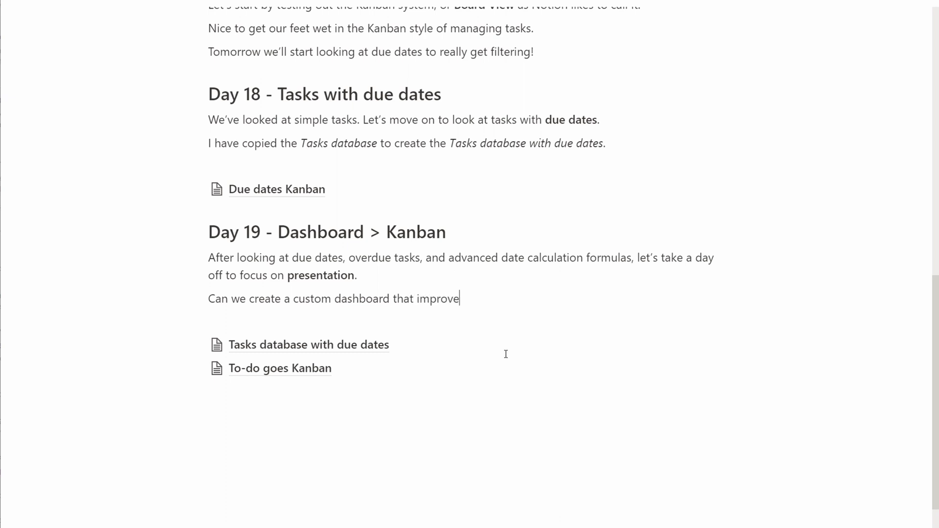
pyautogui.write('s on what we already have in our Kanban view?')
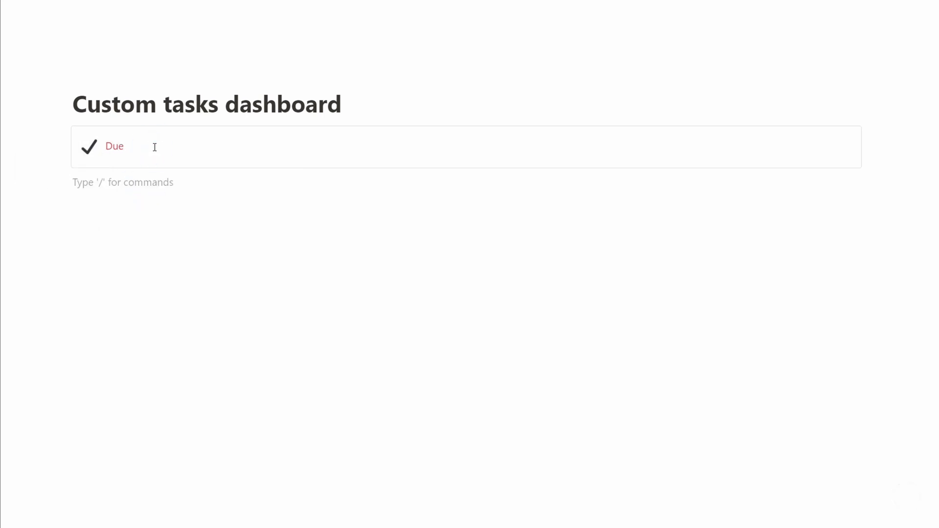
# Step: Link the due-dates tasks database as a 'Due tasks' gallery with its title hidden and card preview set
pyautogui.click(120, 181)
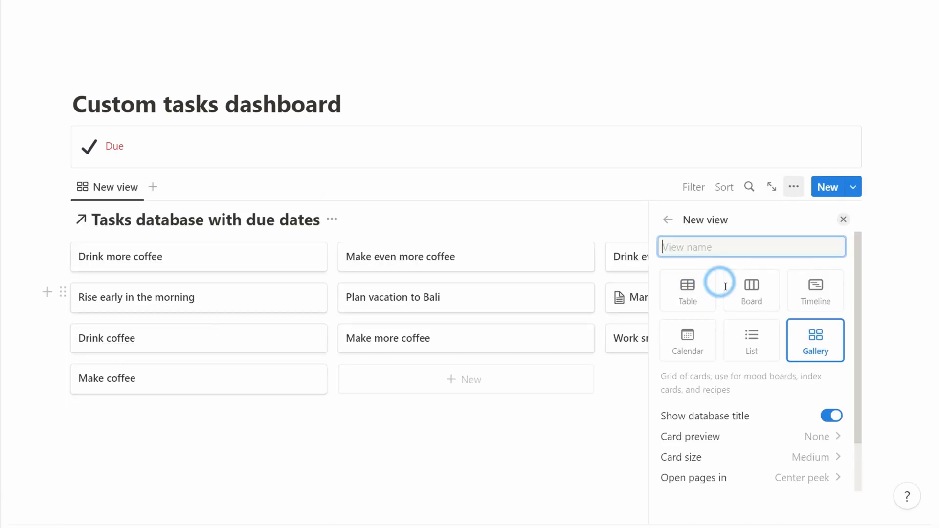
pyautogui.click(831, 416)
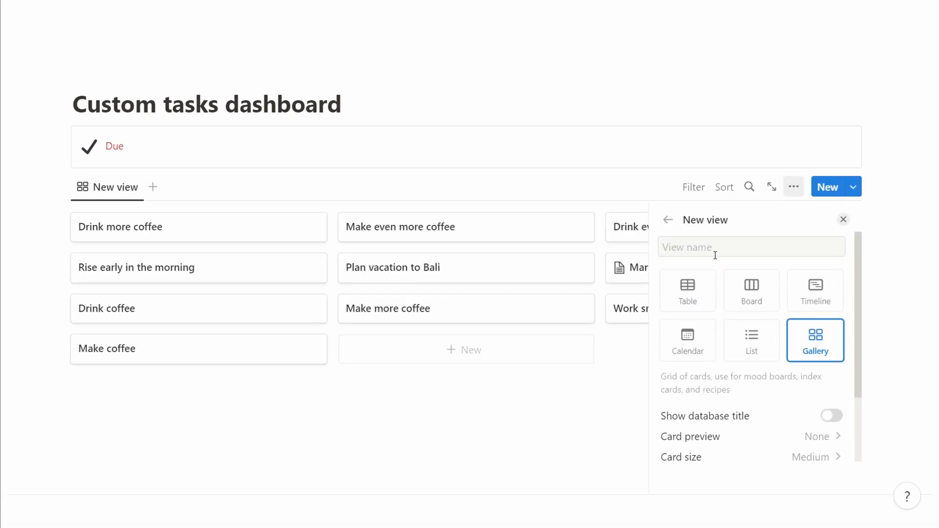
pyautogui.write('Due tasks')
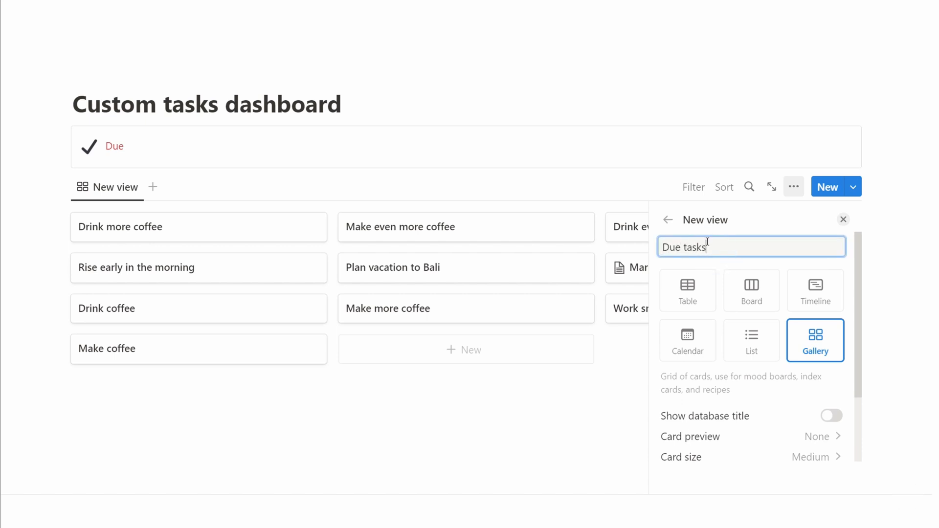
pyautogui.click(817, 436)
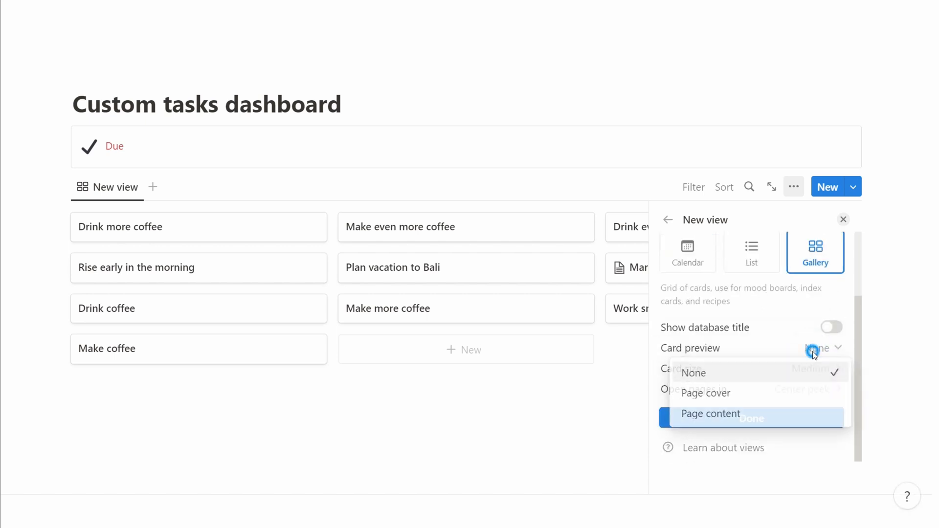
pyautogui.click(693, 372)
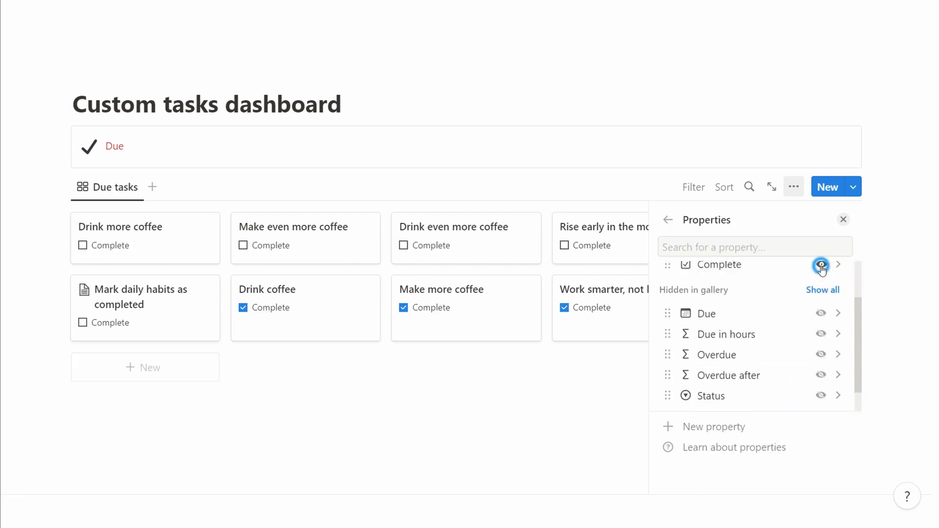
# Step: Make the Complete property visible on the Due tasks gallery cards, then close view options
pyautogui.click(821, 264)
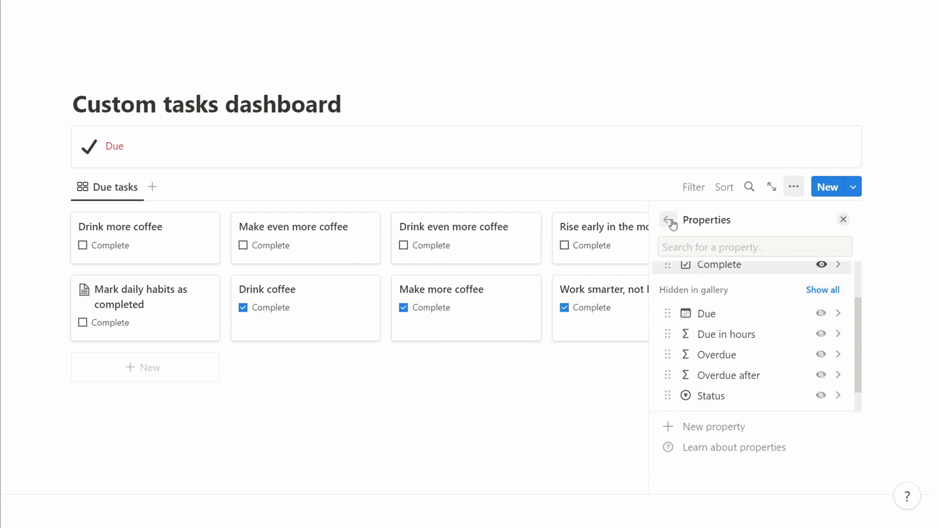
pyautogui.click(667, 219)
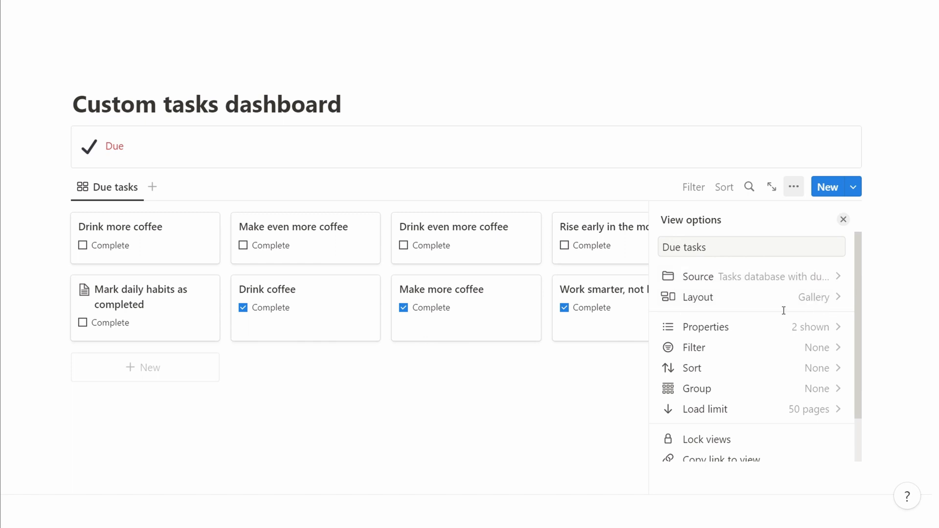
pyautogui.click(692, 368)
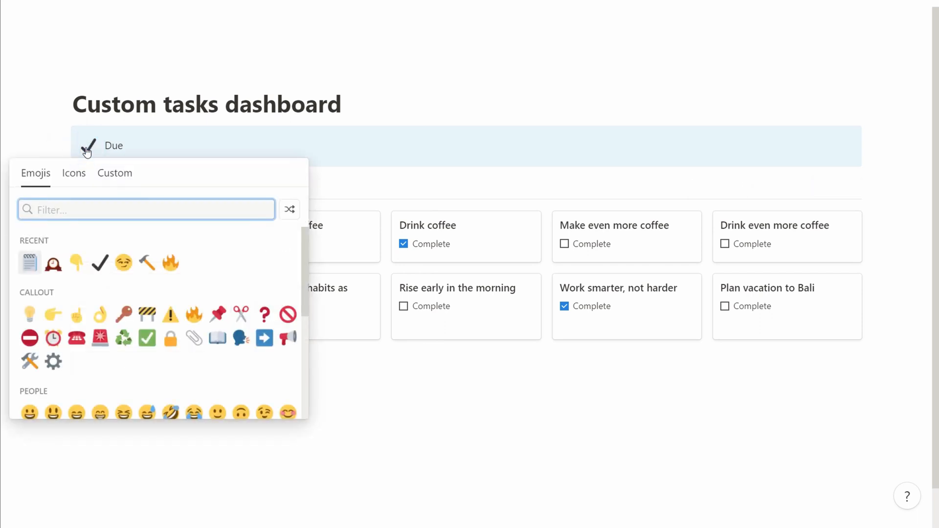
# Step: Set the Due callout's icon to the notepad emoji
pyautogui.click(29, 262)
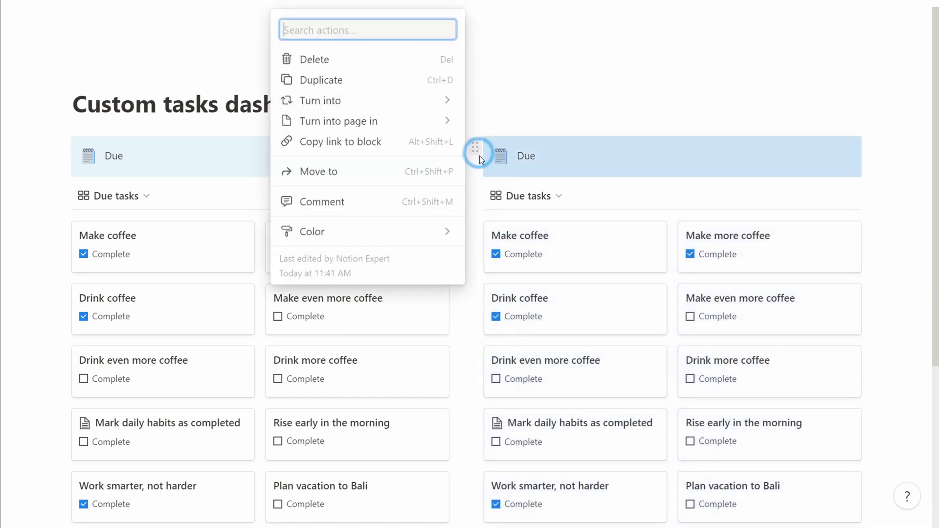
# Step: Give the Overdue callout a red background and ⚠️ icon, and place a column copy further right
pyautogui.click(311, 231)
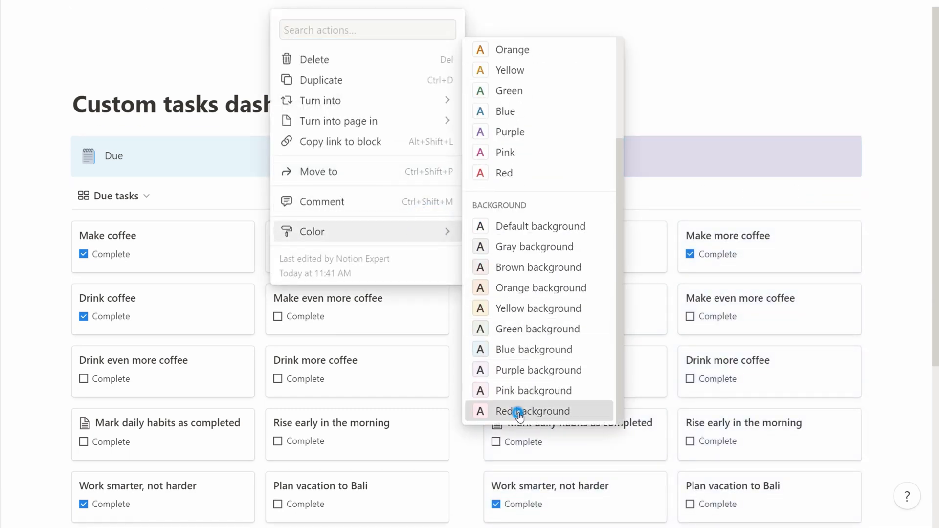
pyautogui.click(531, 411)
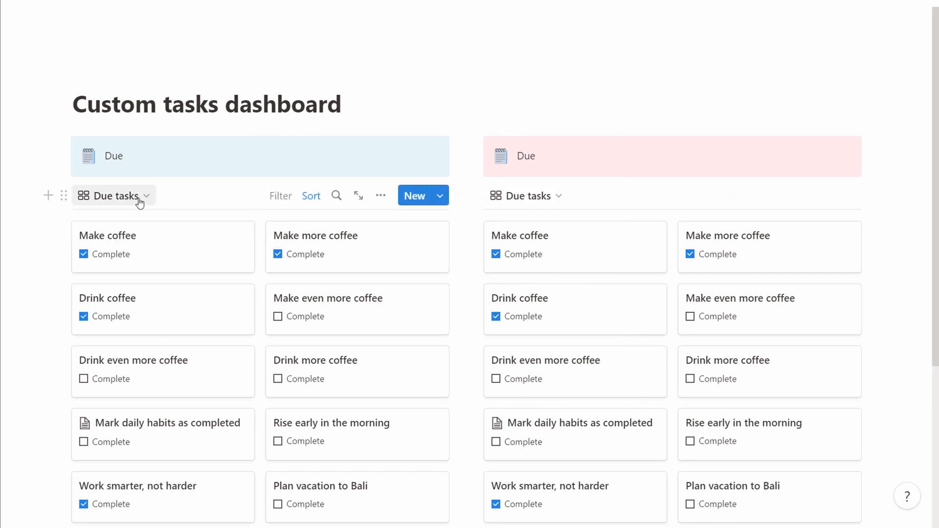
pyautogui.click(501, 155)
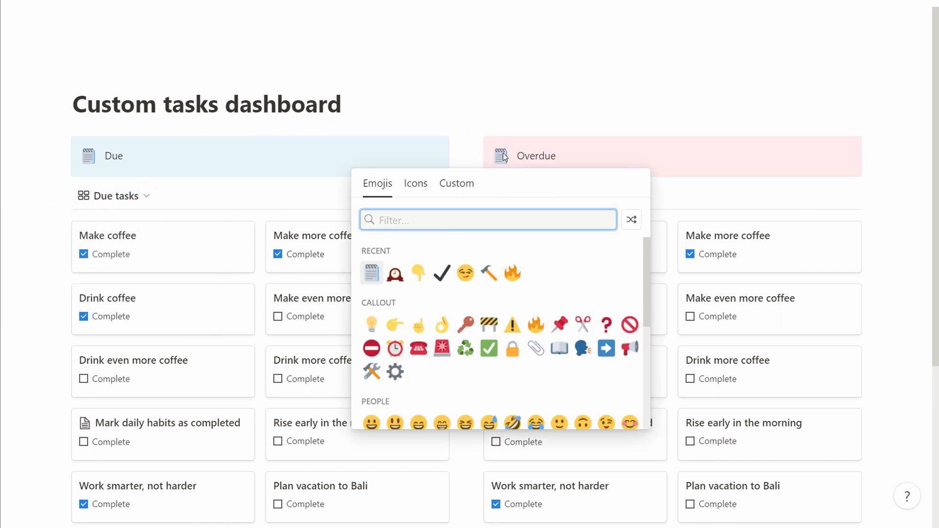
pyautogui.click(512, 325)
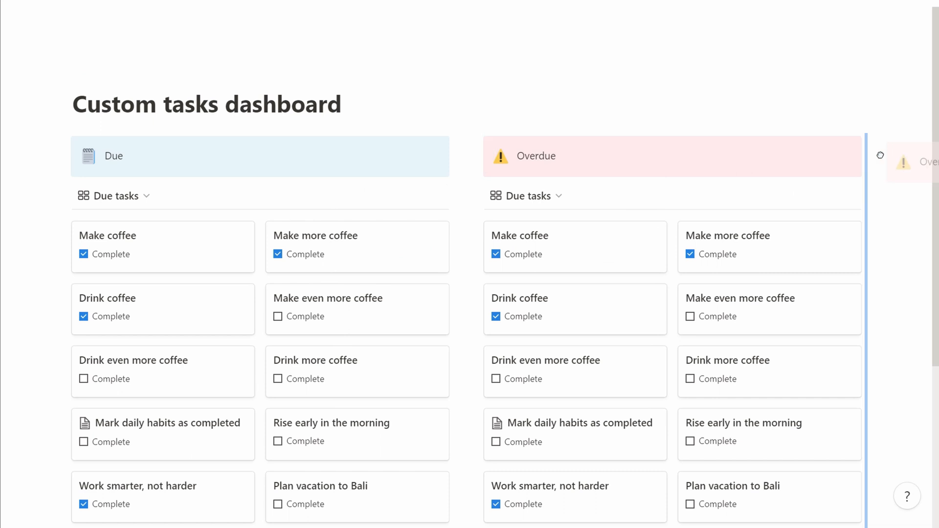
pyautogui.click(638, 157)
pyautogui.write('Completed')
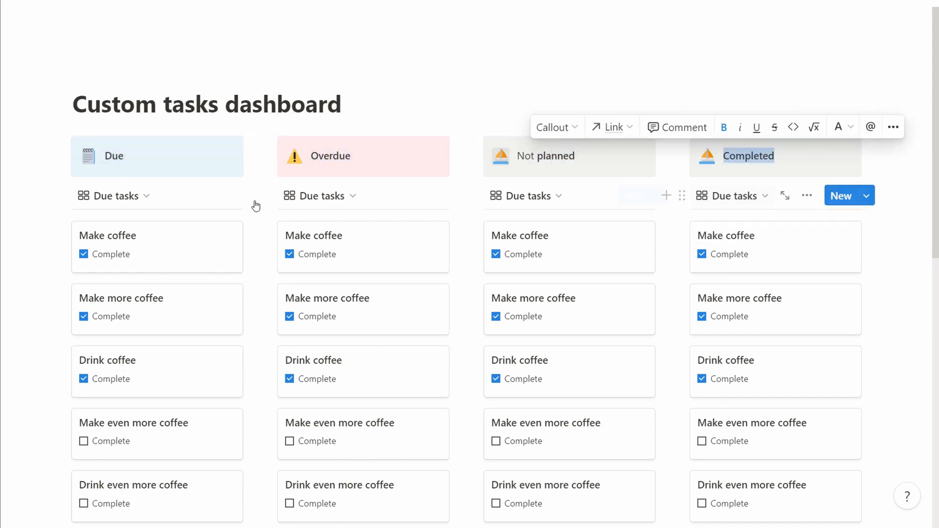
# Step: Filter the Due gallery by its Due date so only 'Rise early in the morning' remains
pyautogui.click(188, 195)
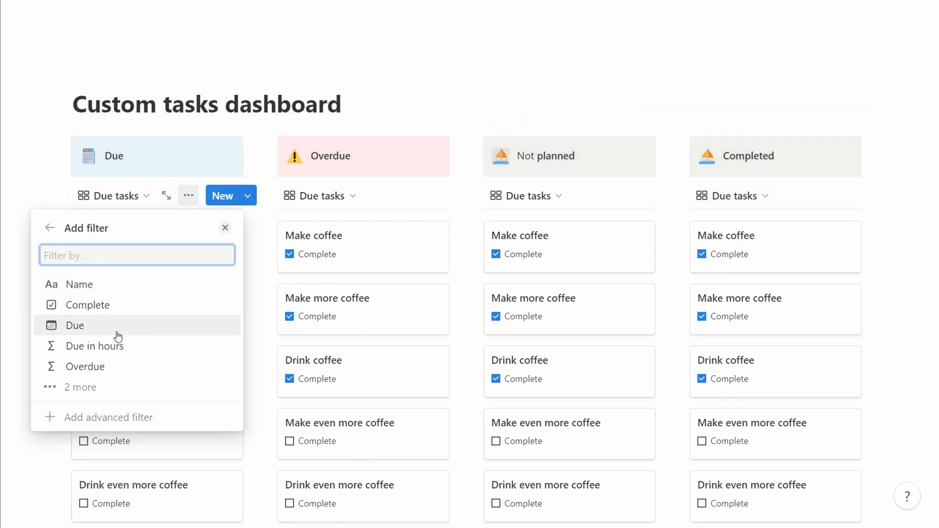
pyautogui.click(85, 366)
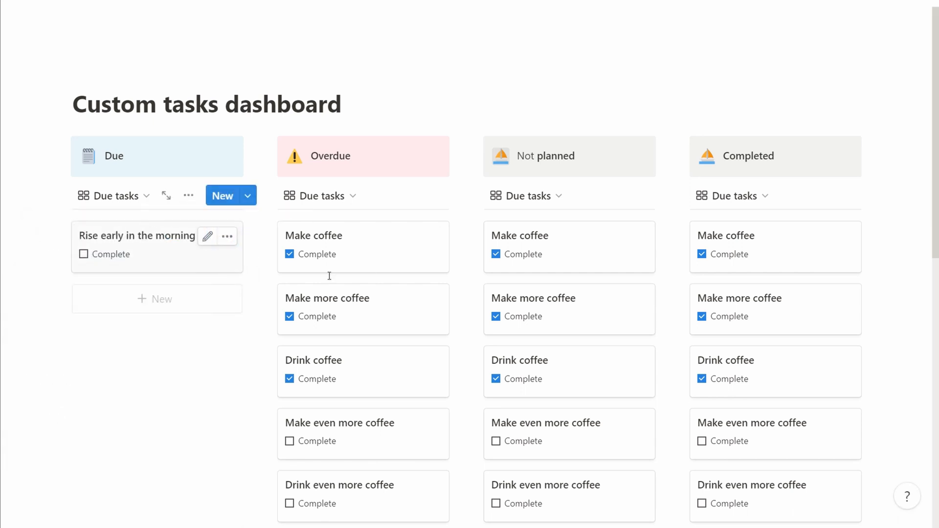
pyautogui.click(314, 195)
pyautogui.write('Overd')
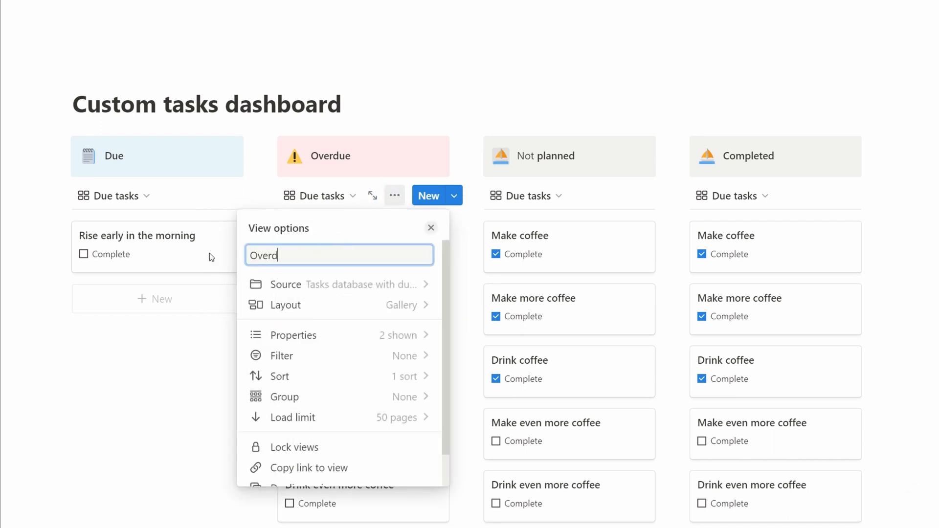
# Step: Filter the 'Overdue tasks' gallery to tasks whose Overdue value is OVERDUE
pyautogui.click(282, 355)
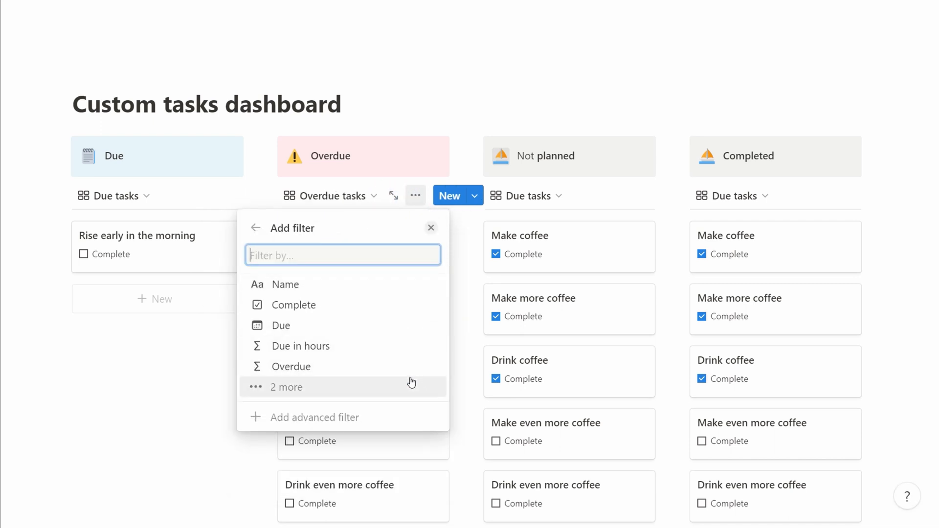
pyautogui.click(308, 346)
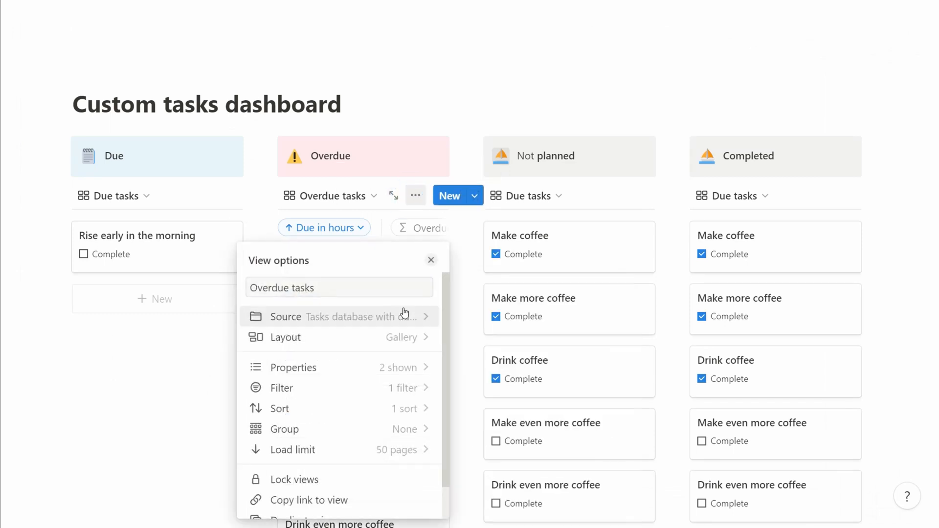
pyautogui.click(281, 387)
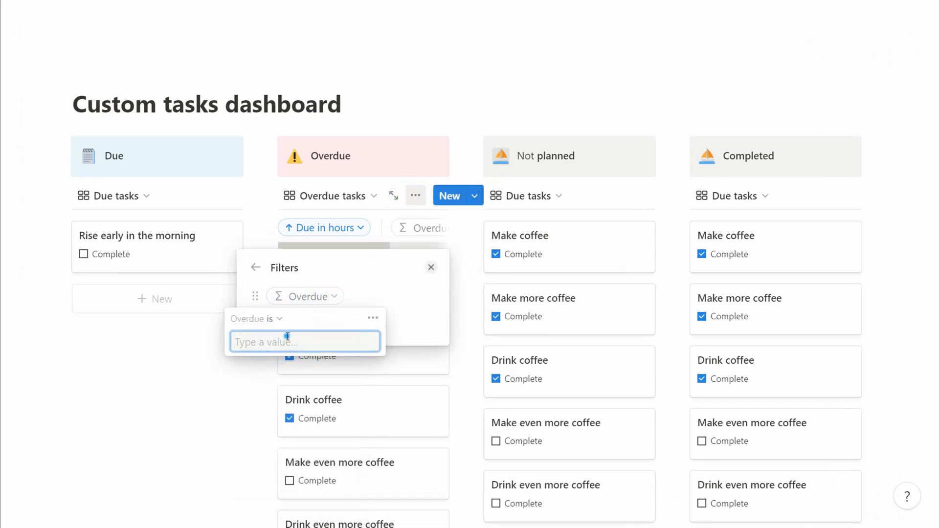
pyautogui.write('OVERDUE')
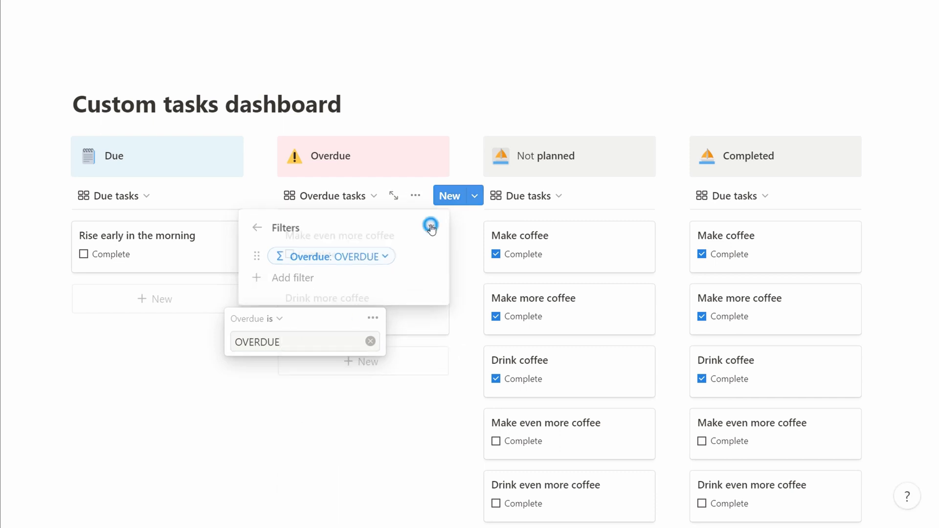
pyautogui.click(525, 195)
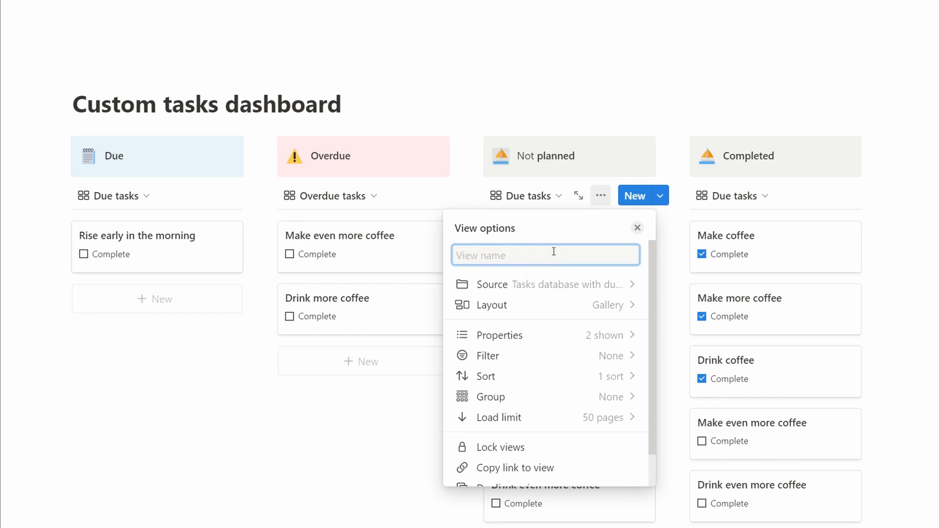
# Step: Name the third gallery 'Tasks without dates' and begin its Overdue-is-empty filter
pyautogui.write('Task')
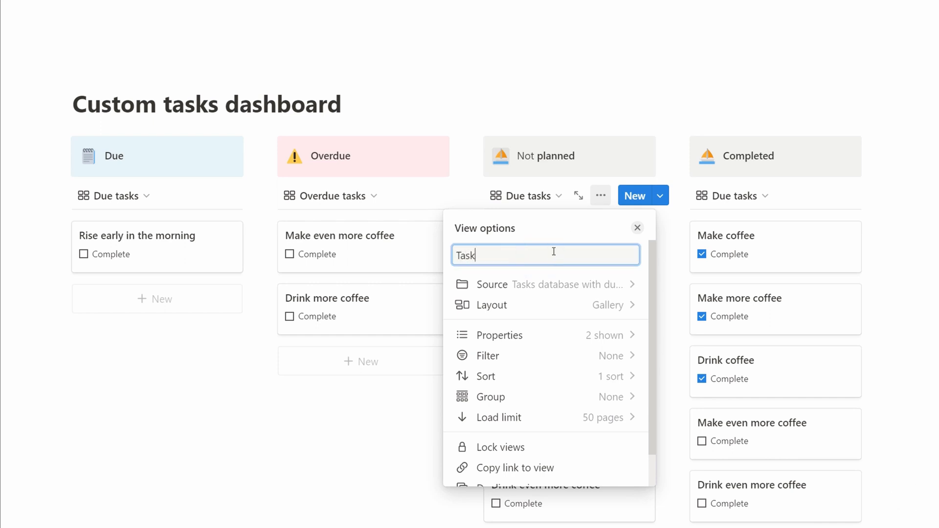
pyautogui.write('Tasks without dates')
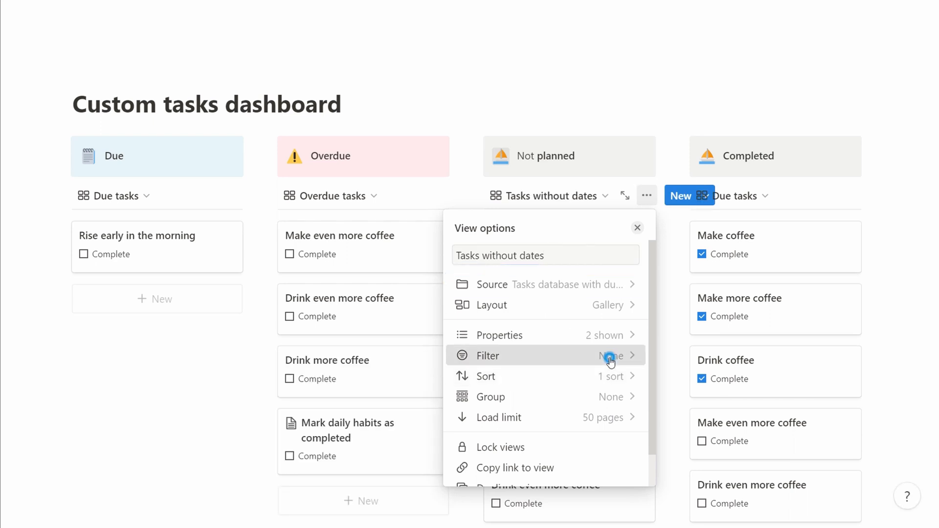
pyautogui.click(487, 356)
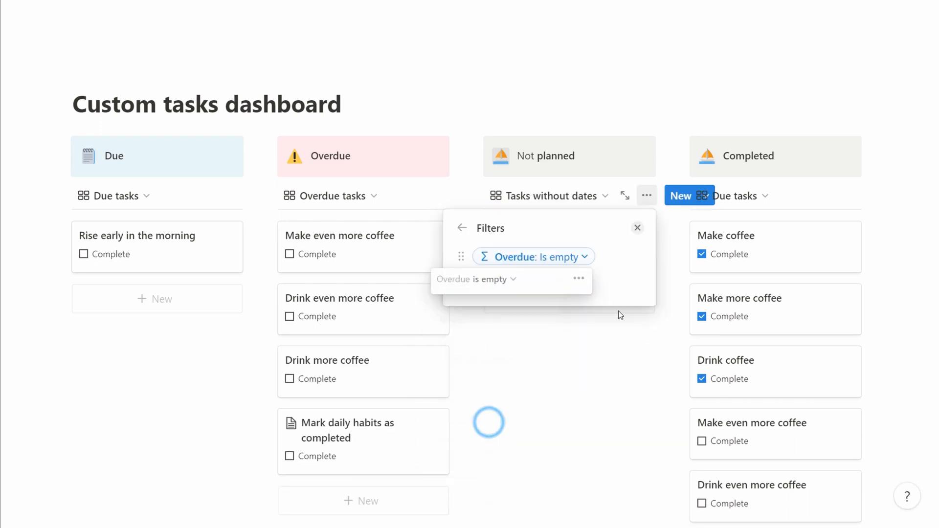
# Step: Rename the fourth gallery 'Completed tasks' and add an Overdue filter showing only finished tasks
pyautogui.click(732, 195)
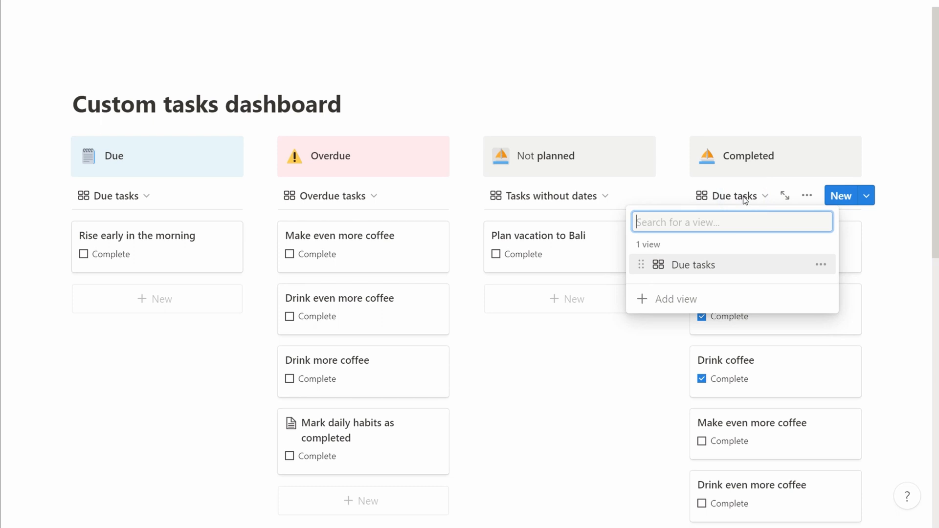
pyautogui.write('Completed ta')
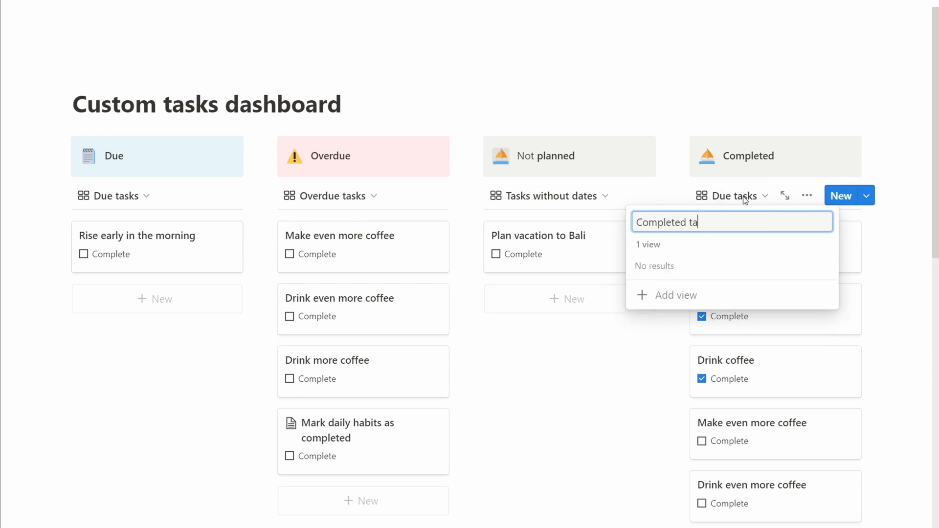
pyautogui.click(806, 195)
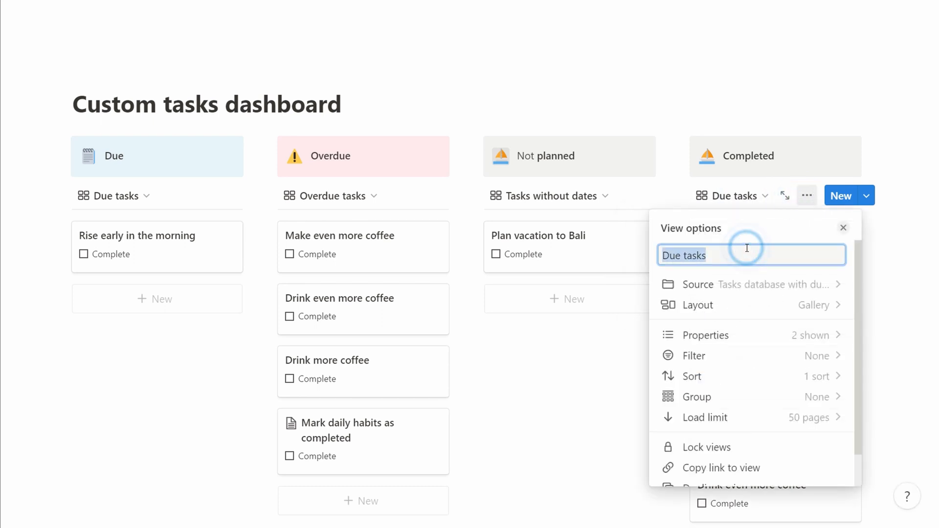
pyautogui.click(693, 355)
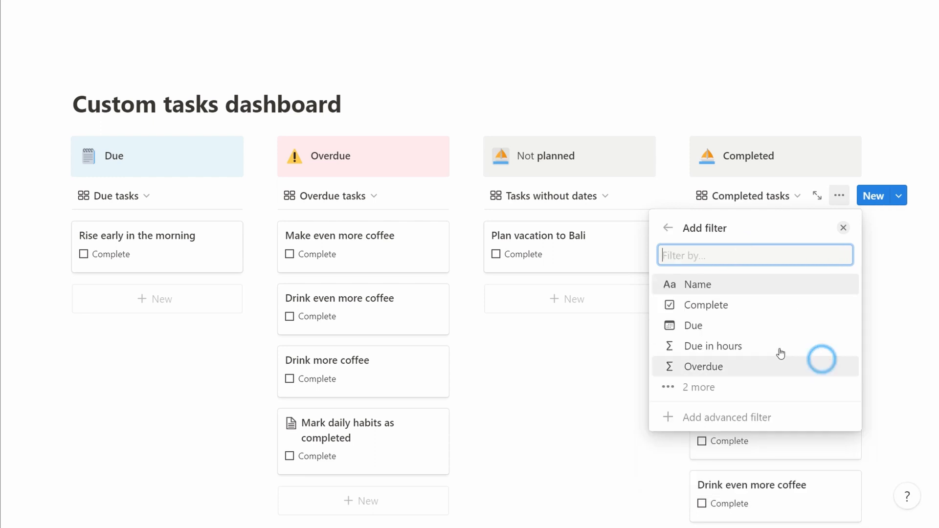
pyautogui.click(703, 367)
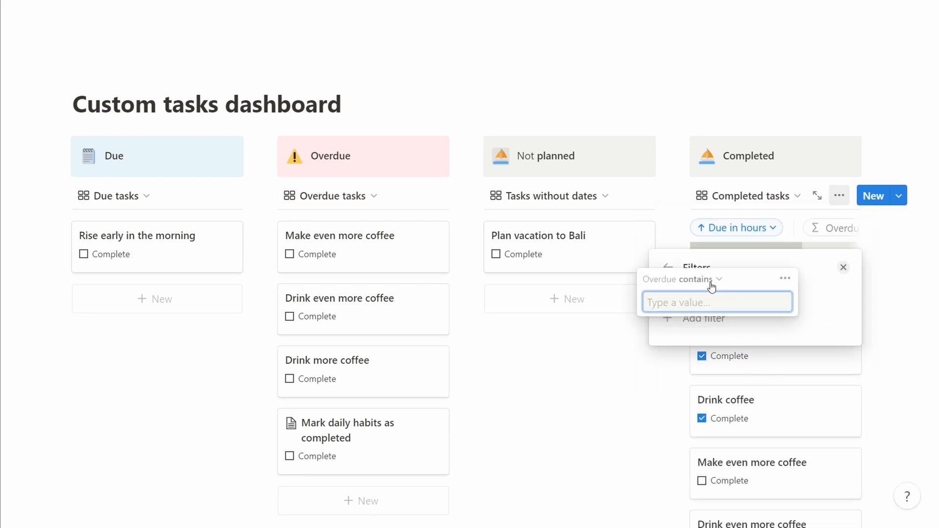
pyautogui.click(843, 267)
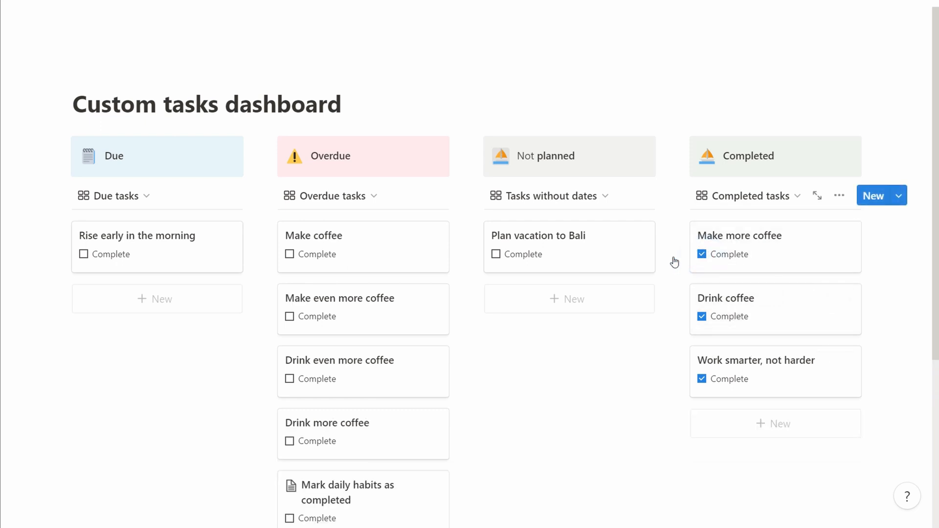
# Step: Check off Make coffee so it joins the Completed tasks gallery, then scroll the dashboard
pyautogui.click(291, 254)
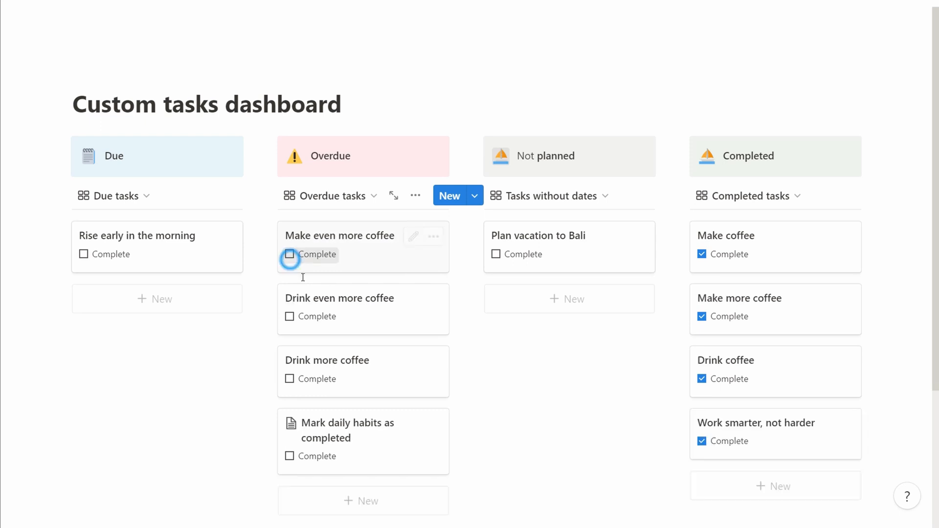
pyautogui.moveTo(558, 392)
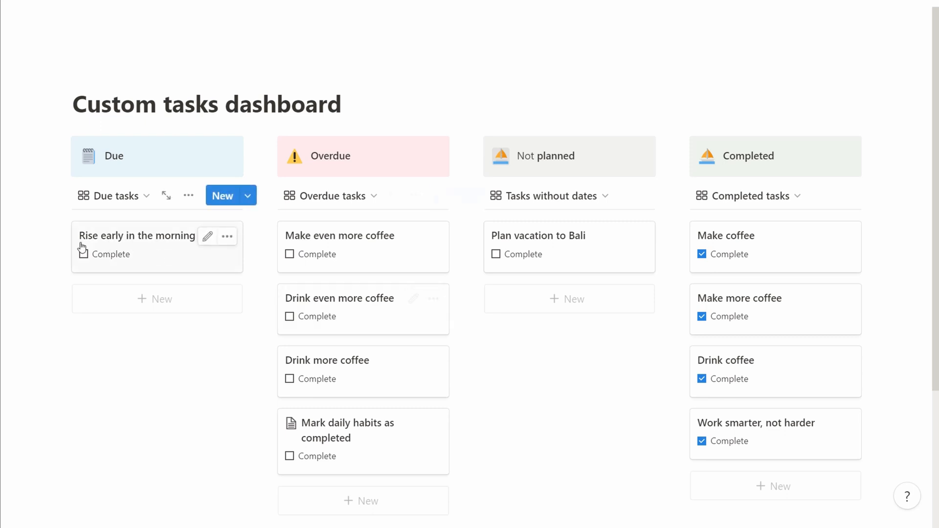
pyautogui.click(83, 254)
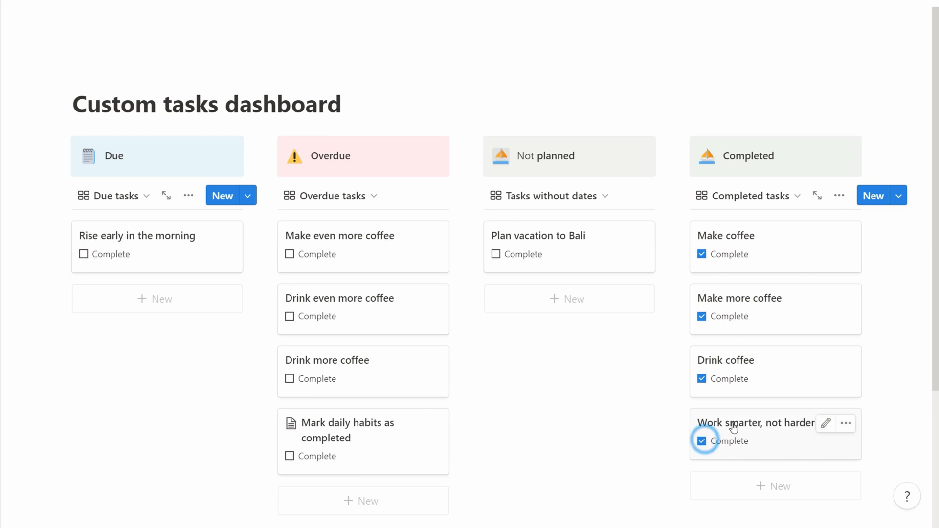
pyautogui.scroll(-3)
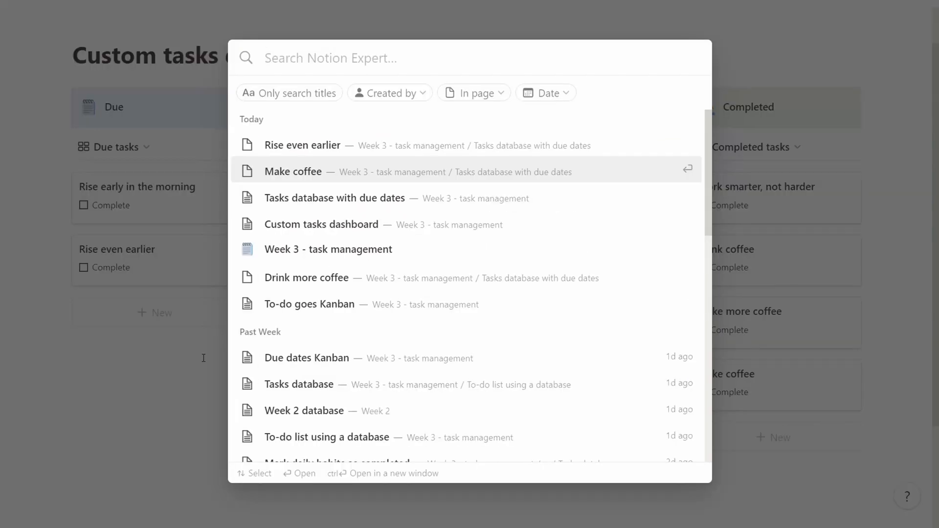
# Step: Check the Overdue formula values in 'Tasks database with due dates', then return to the dashboard
pyautogui.click(334, 198)
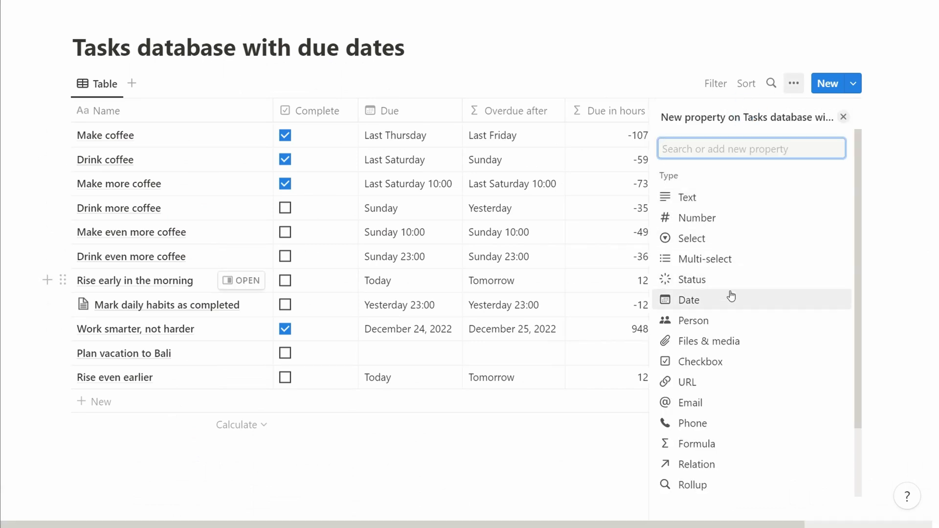
pyautogui.click(689, 299)
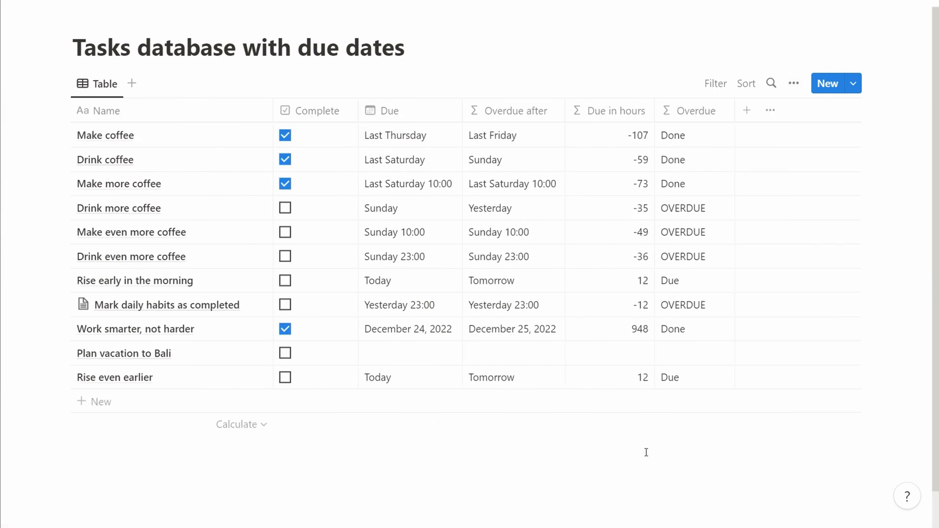
pyautogui.click(771, 83)
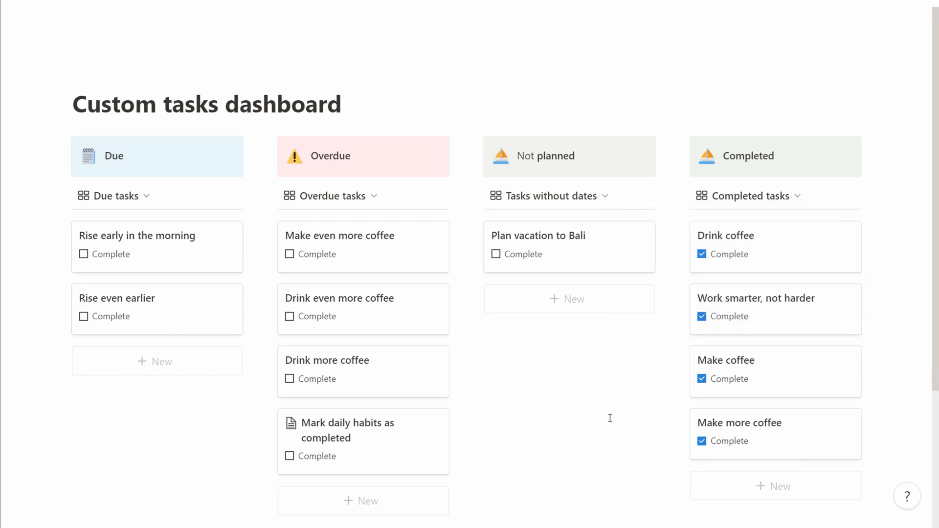
# Step: Add 'Really focus on that coffee-drinking :)' to Drink coffee; hide Updated on Make even more coffee
pyautogui.click(725, 235)
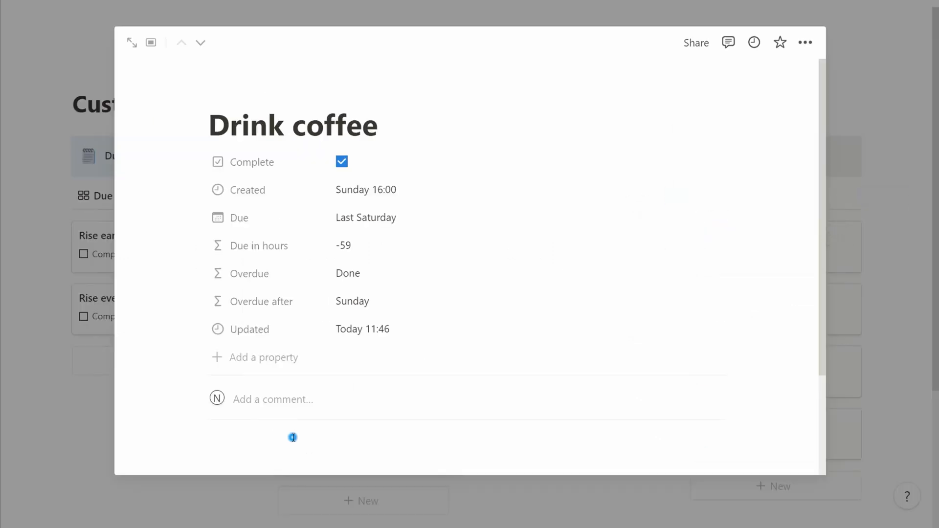
pyautogui.write('Really focus on that cofe')
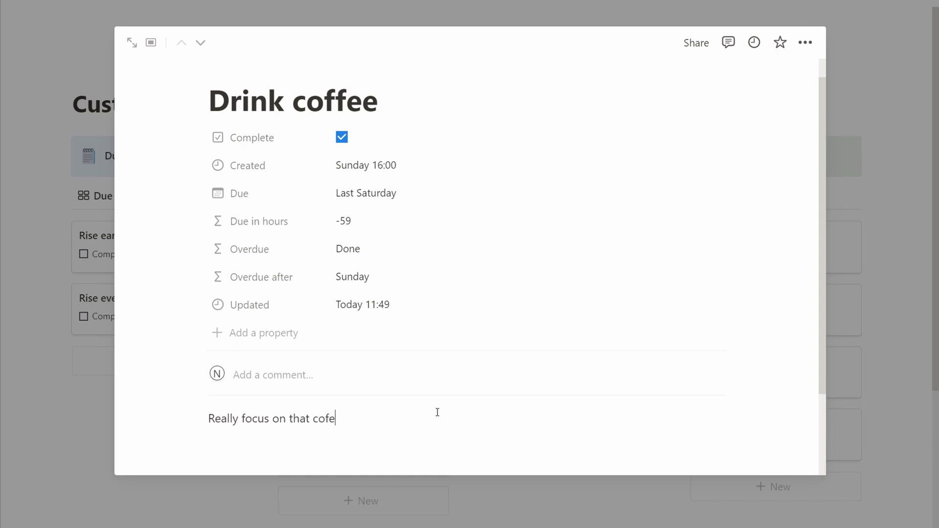
pyautogui.write('coffee-drinking :')
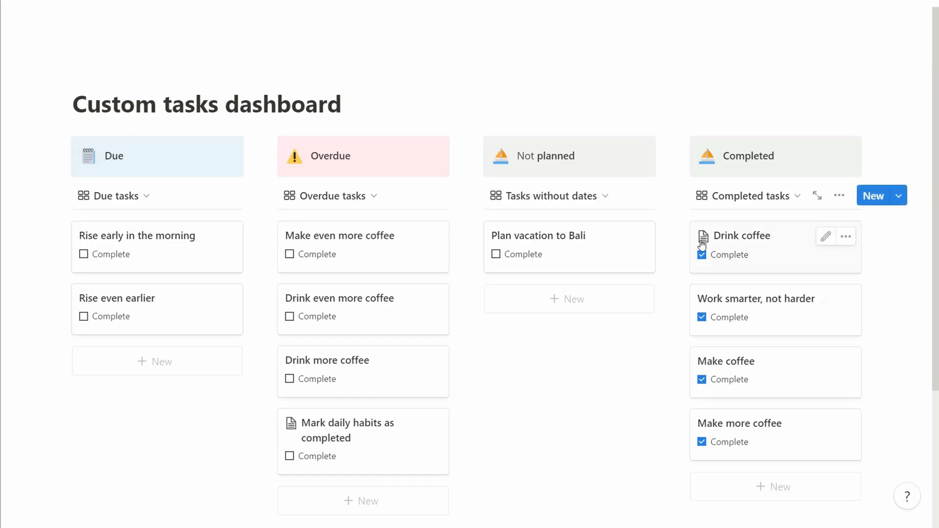
pyautogui.click(340, 235)
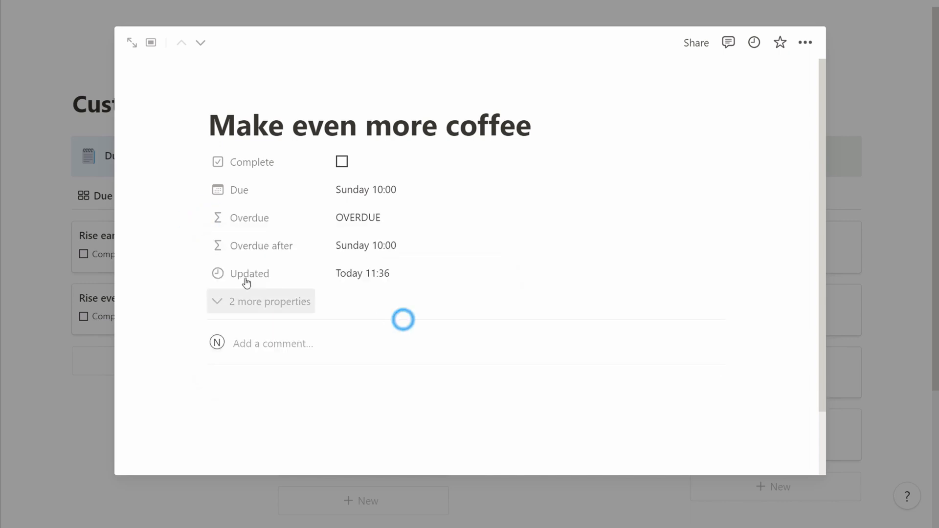
pyautogui.click(269, 301)
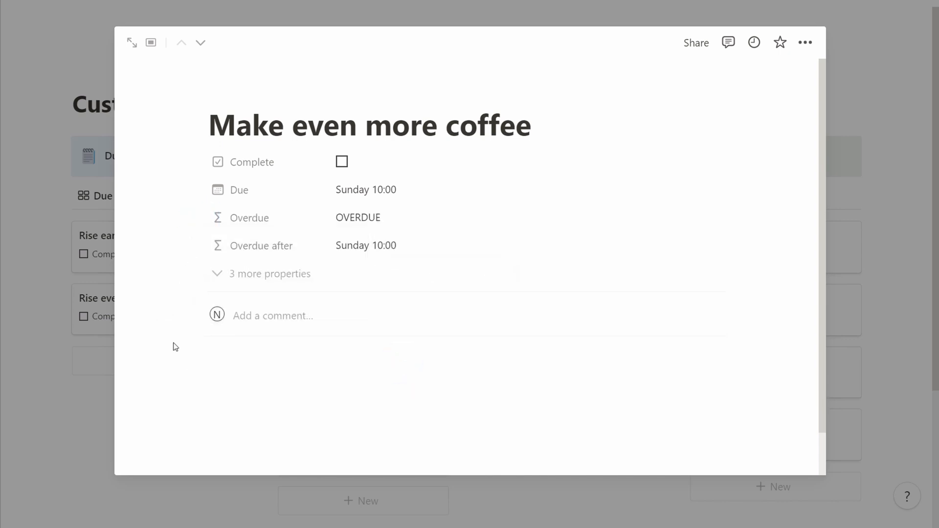
pyautogui.moveTo(201, 217)
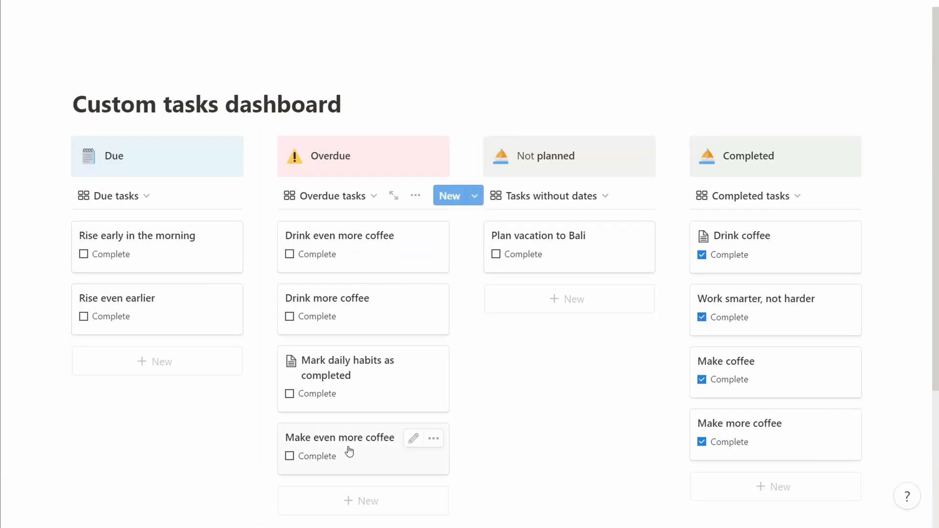
# Step: Reschedule Make even more coffee's due date, including November 13, until it lands in Not planned
pyautogui.click(339, 438)
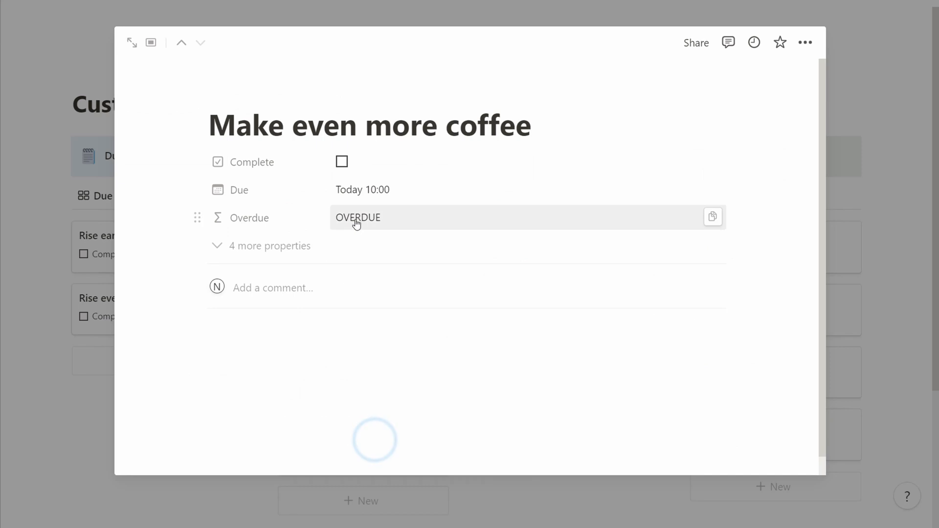
pyautogui.click(363, 190)
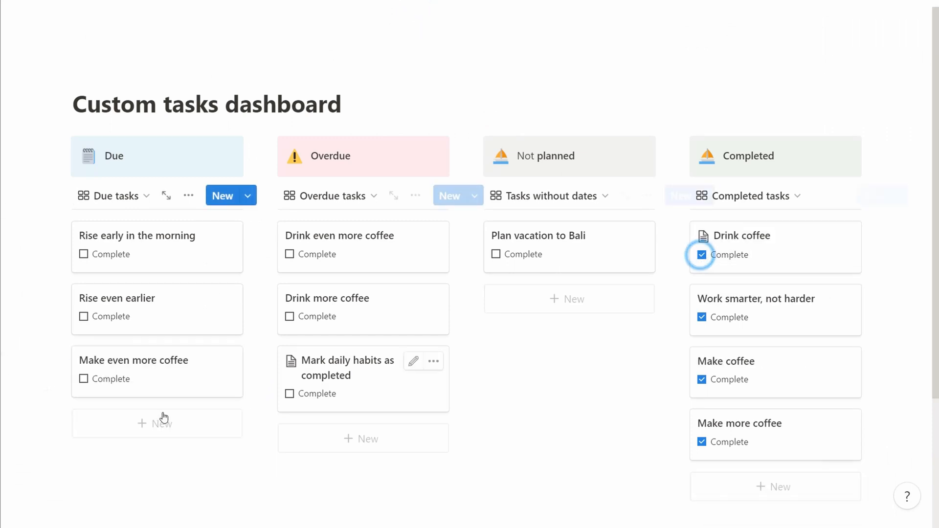
pyautogui.moveTo(172, 368)
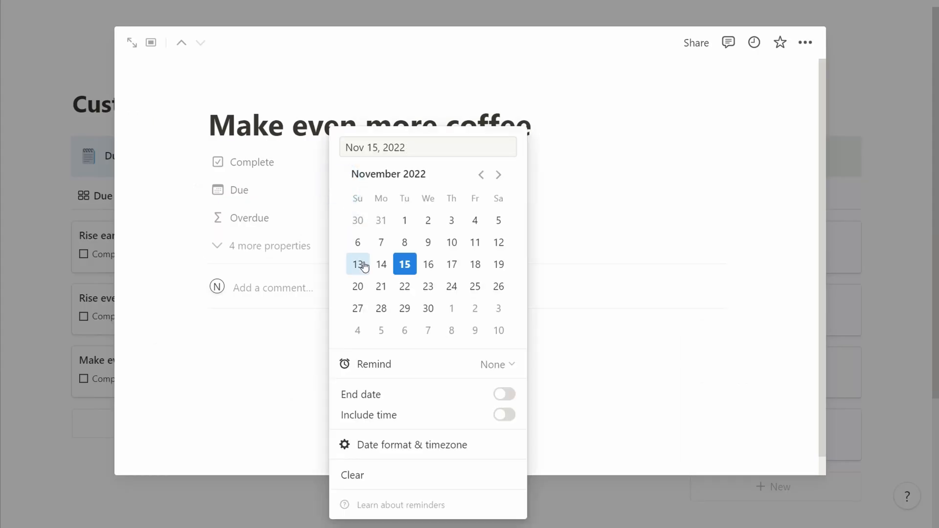
pyautogui.click(358, 265)
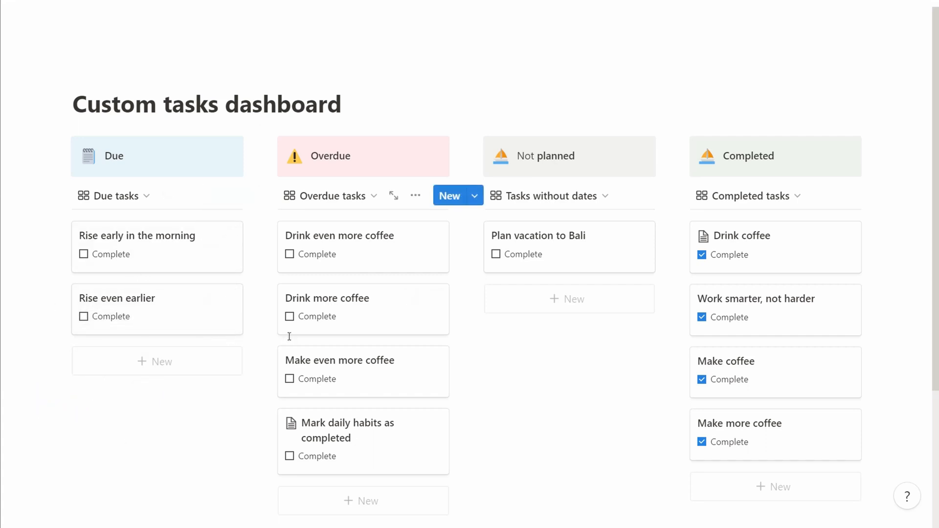
pyautogui.click(339, 360)
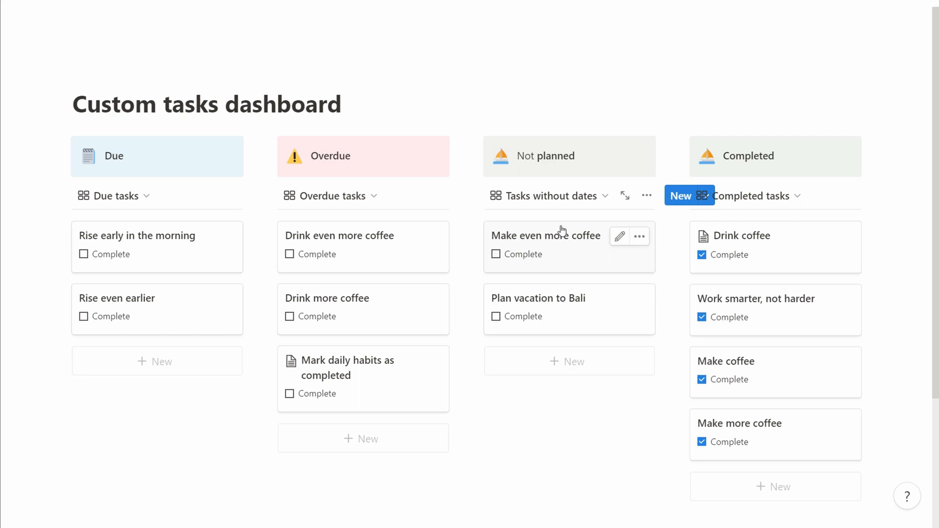
# Step: Show the Due date property on the Not urgent and Due gallery cards
pyautogui.click(647, 196)
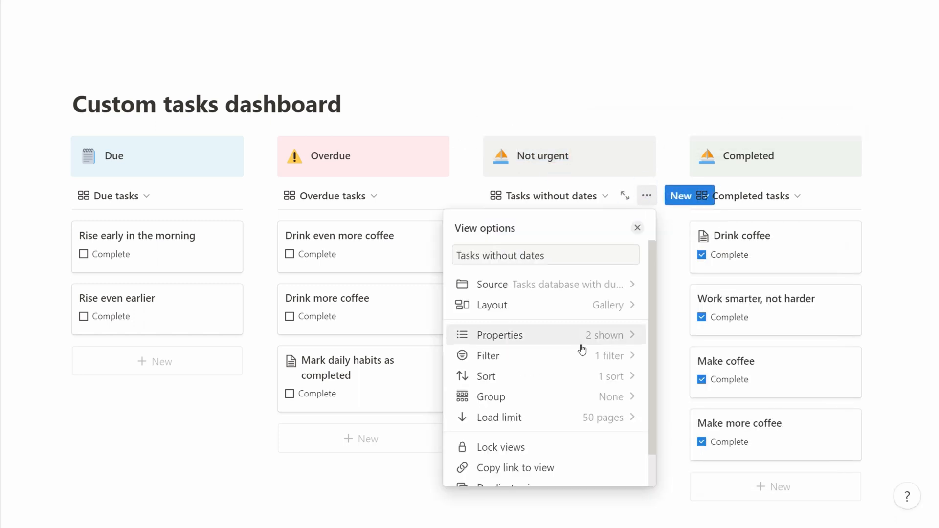
pyautogui.click(638, 227)
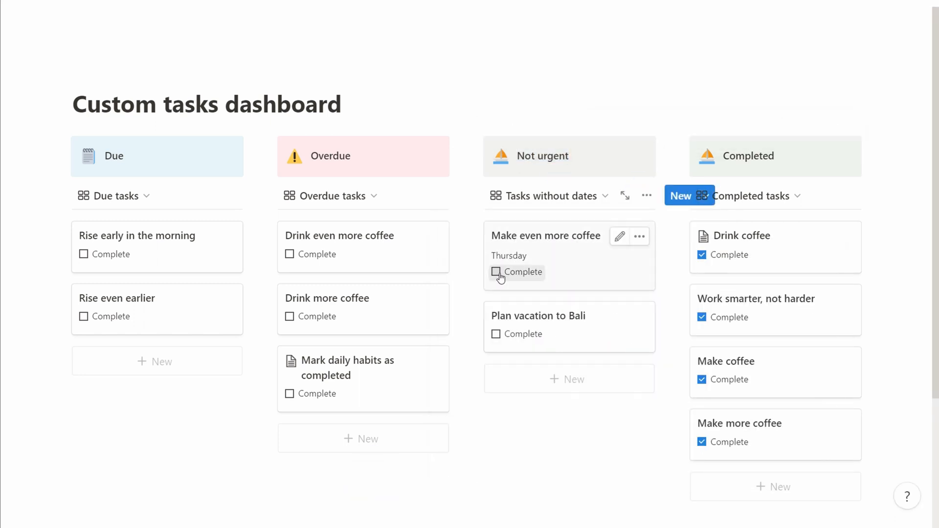
pyautogui.click(646, 195)
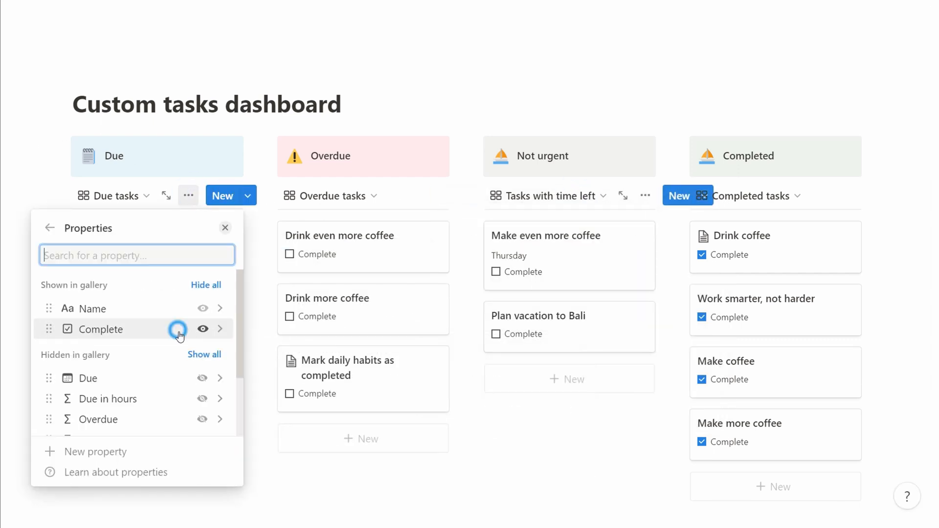
pyautogui.click(840, 195)
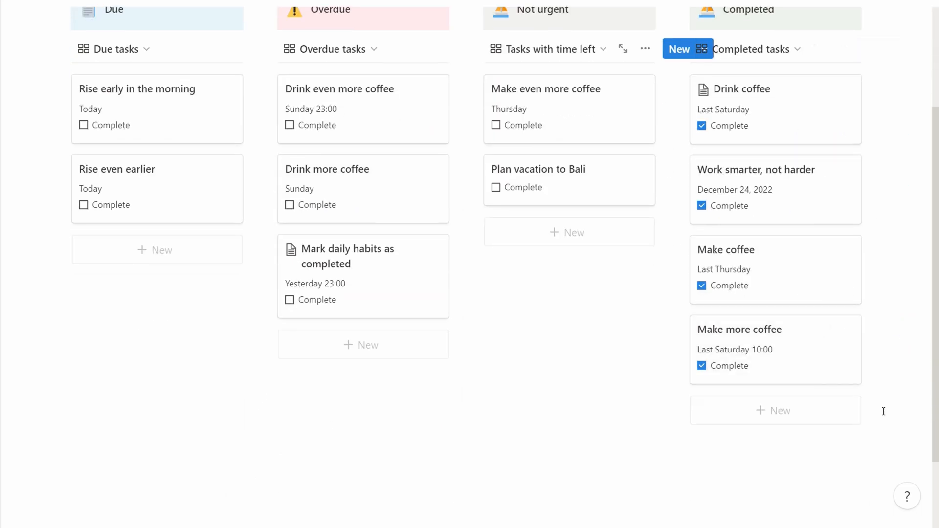
# Step: Mark 'Work smarter, not harder' complete again and add the task 'Switch to coffee in the morning'
pyautogui.scroll(3)
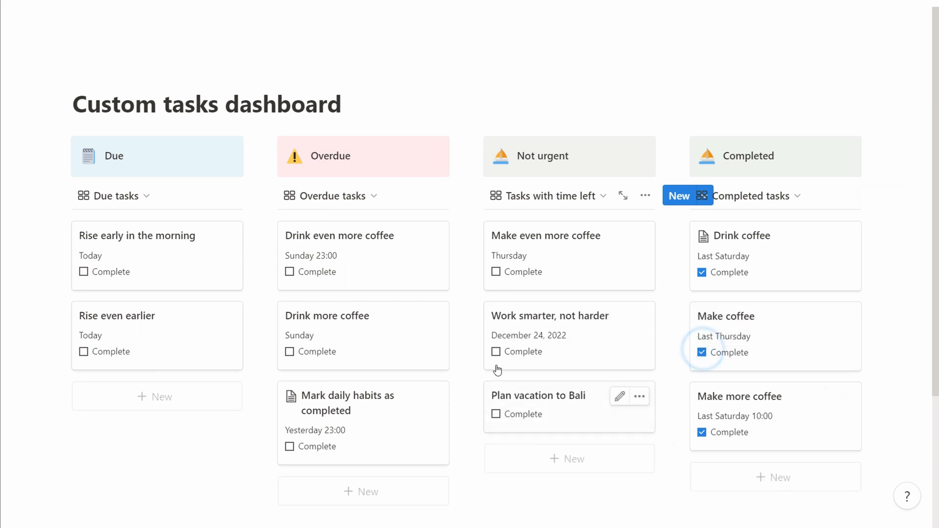
pyautogui.click(495, 351)
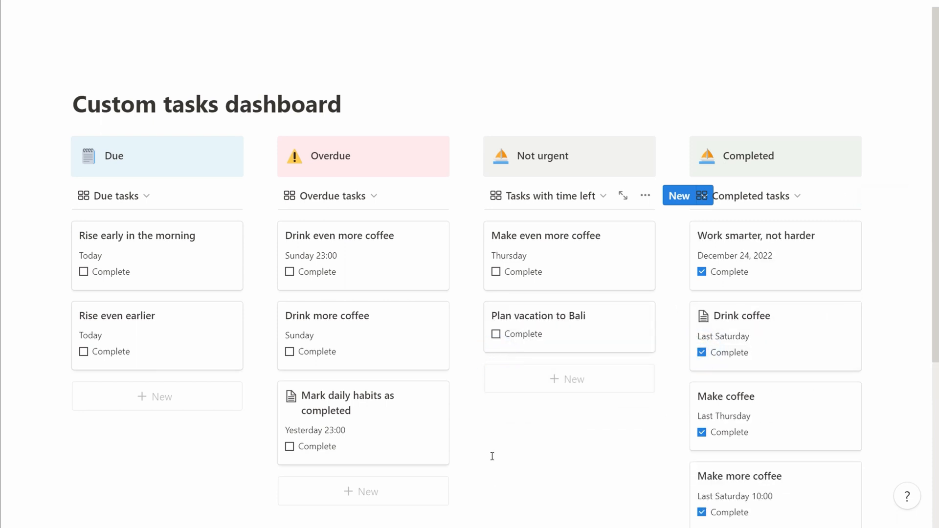
pyautogui.moveTo(505, 467)
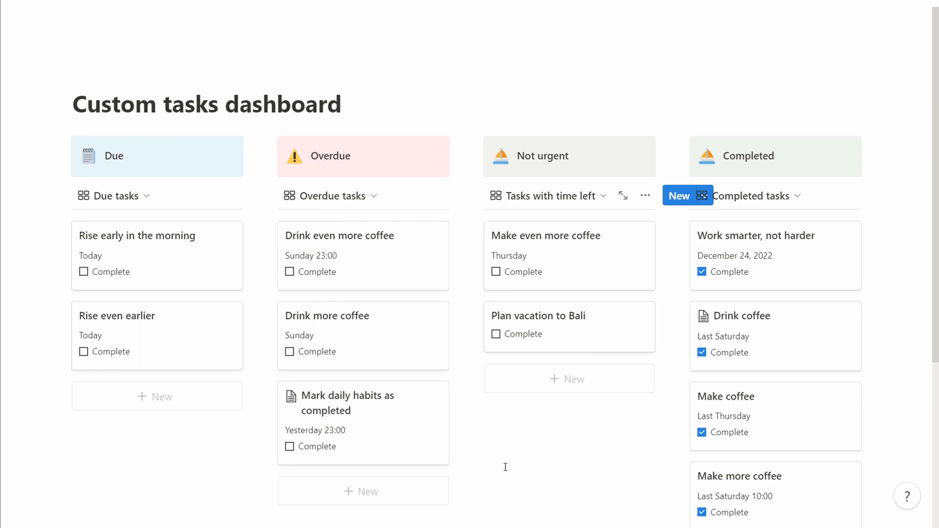
pyautogui.click(678, 195)
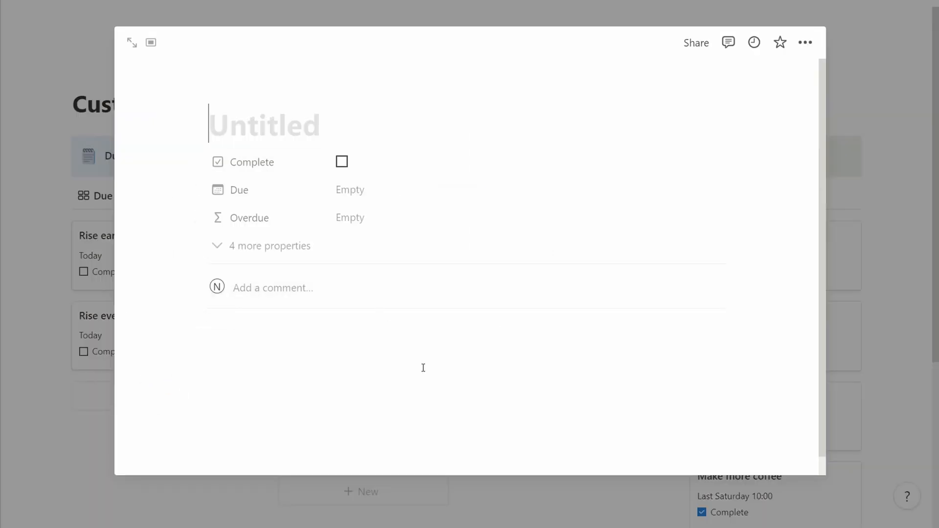
pyautogui.write('Switch to coffee in the morning')
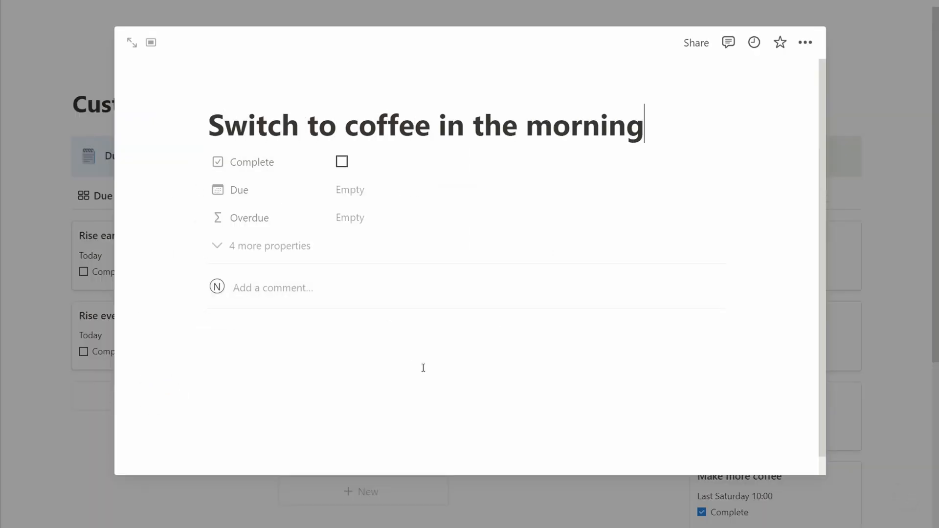